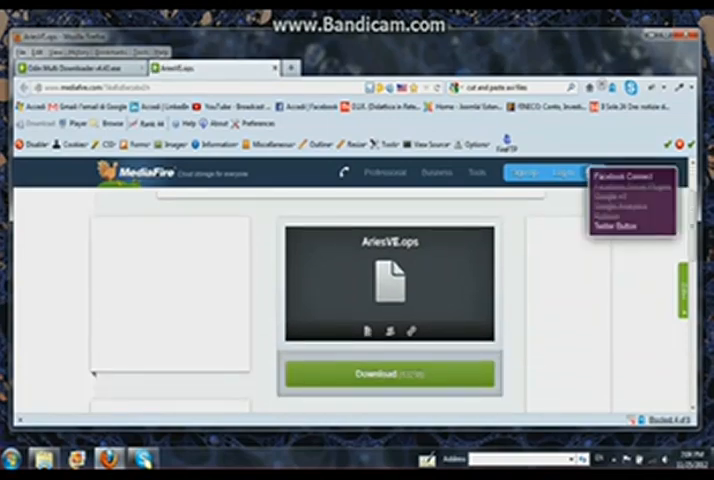
Download AriesVE.ops from MediaFire and save it to disk
{"action": "left_click", "coordinate": [389, 373]}
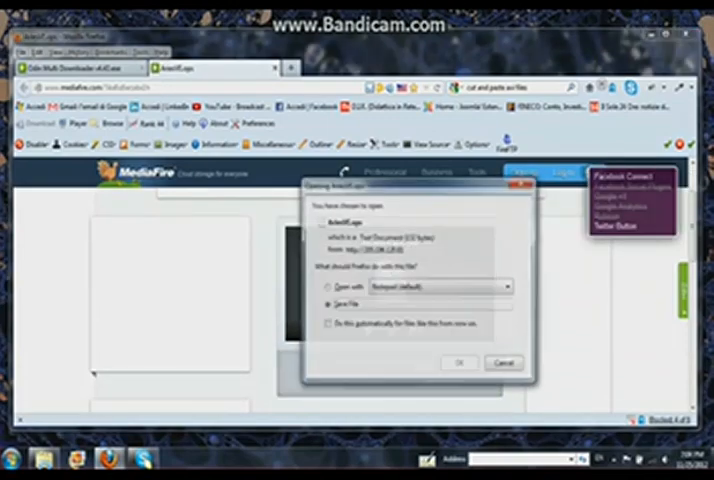
{"action": "left_click", "coordinate": [459, 362]}
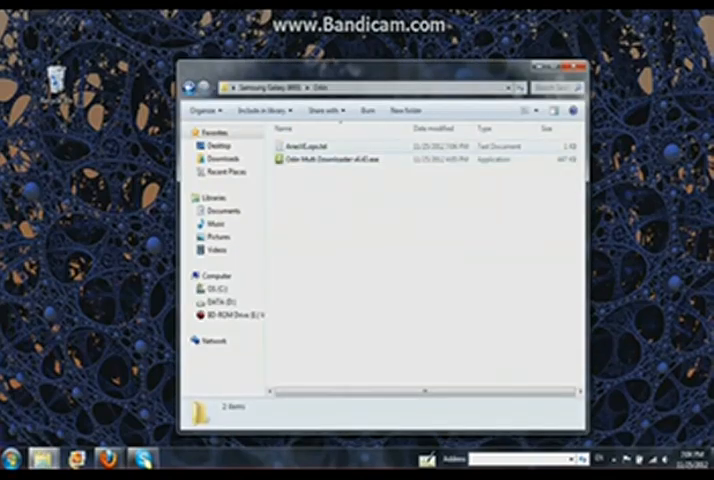
Rename AriesVE.ops.txt to AriesVE.ops, confirming the extension change
{"action": "right_click", "coordinate": [320, 146]}
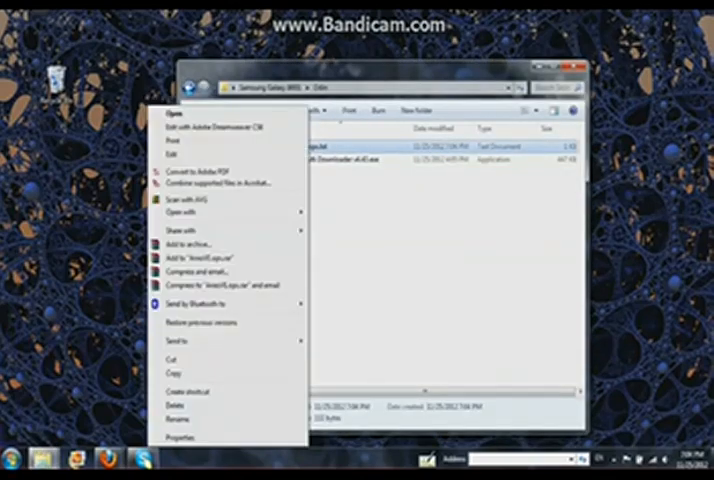
{"action": "left_click", "coordinate": [177, 405]}
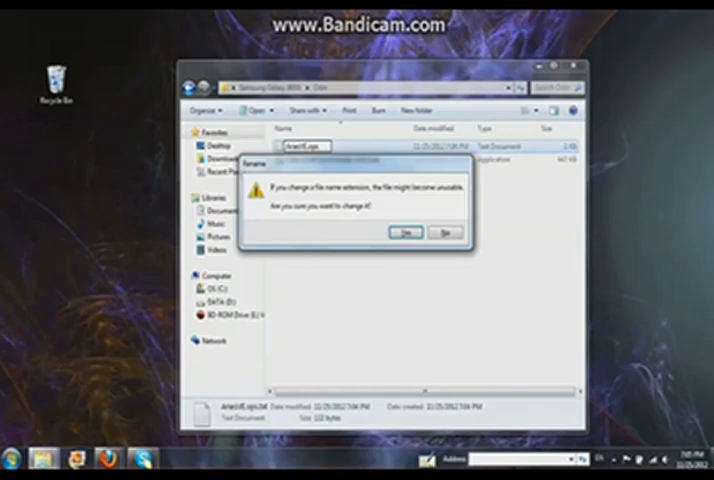
{"action": "left_click", "coordinate": [405, 233]}
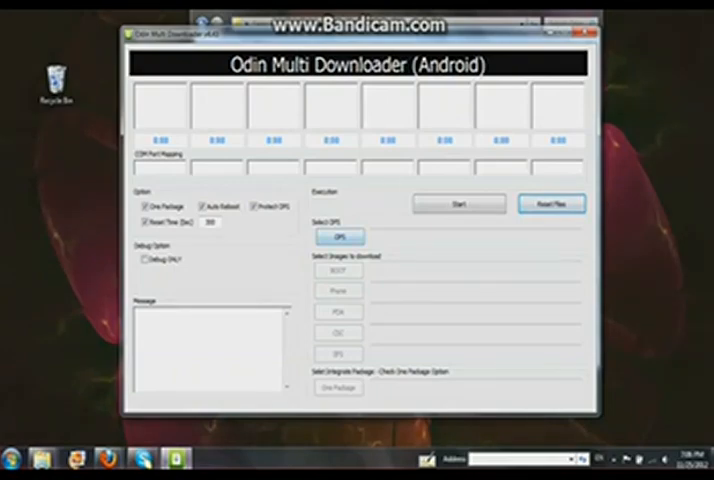
Load AriesVE.ops from the Odin folder as the OPS file
{"action": "left_click", "coordinate": [338, 237]}
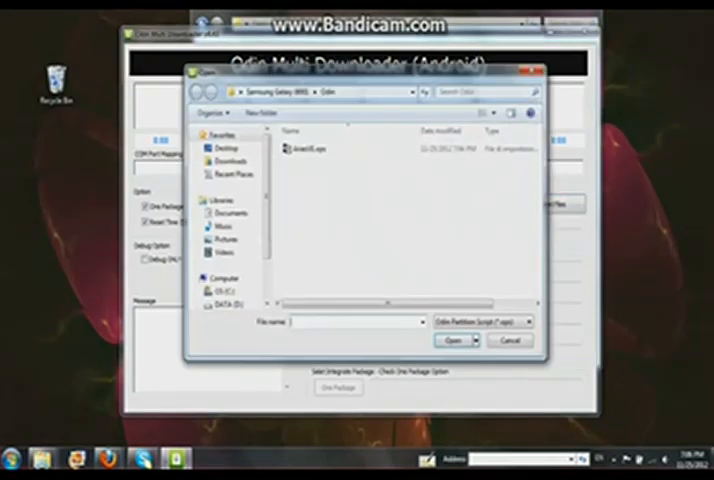
{"action": "left_click", "coordinate": [307, 148]}
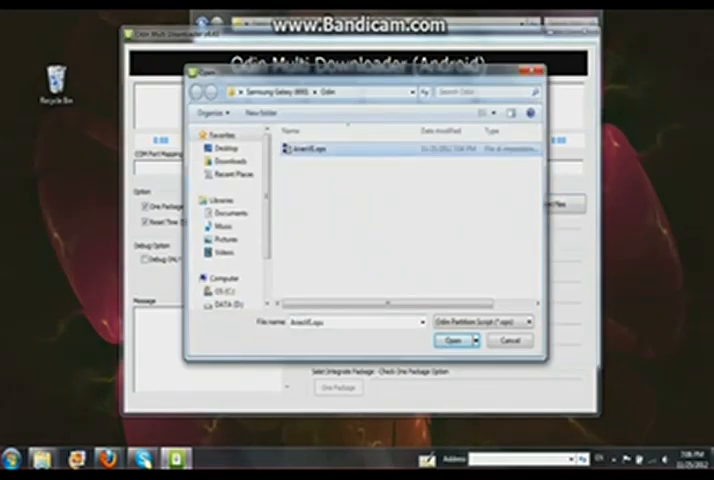
{"action": "left_click", "coordinate": [454, 340]}
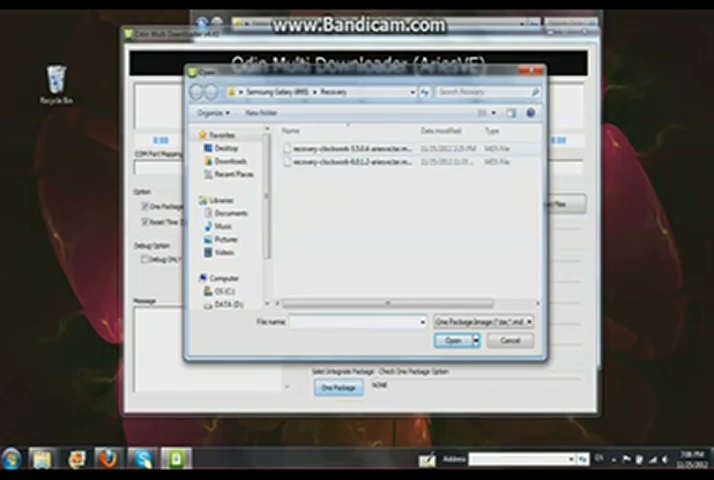
Load the ClockworkMod 5.5.0.4 recovery package as the one-package file
{"action": "left_click", "coordinate": [350, 148]}
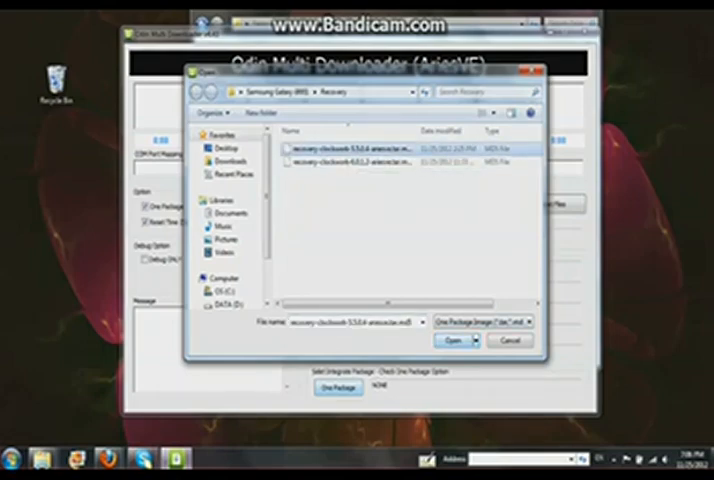
{"action": "left_click", "coordinate": [453, 340]}
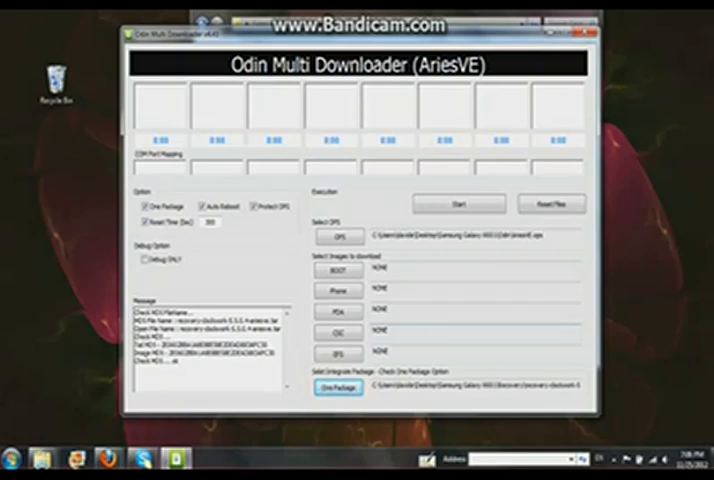